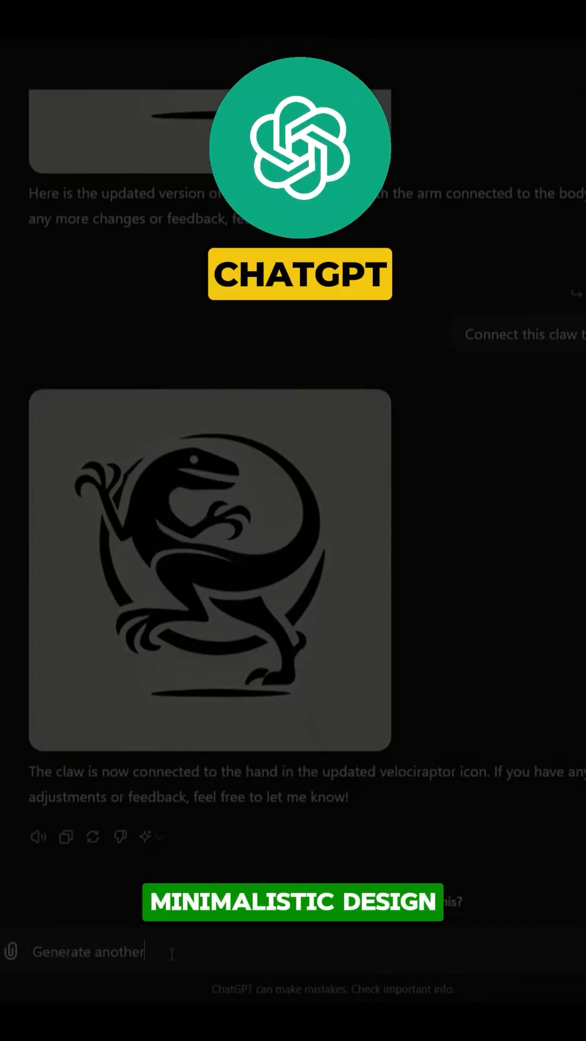
Draft a message asking for another variation of the velociraptor icon.
text(variation us)
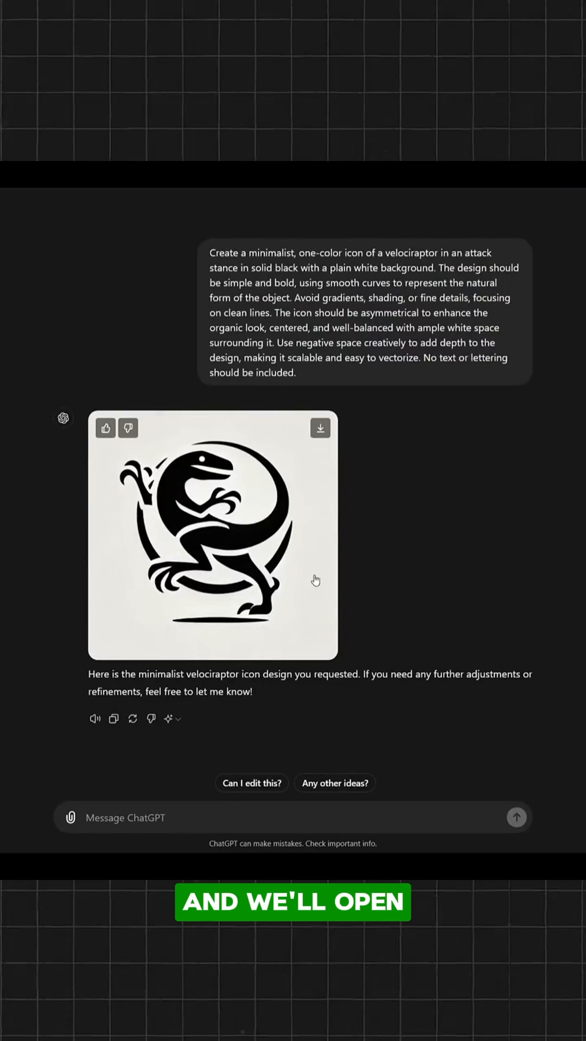
Open the first generated velociraptor icon in the image editor.
click(213, 538)
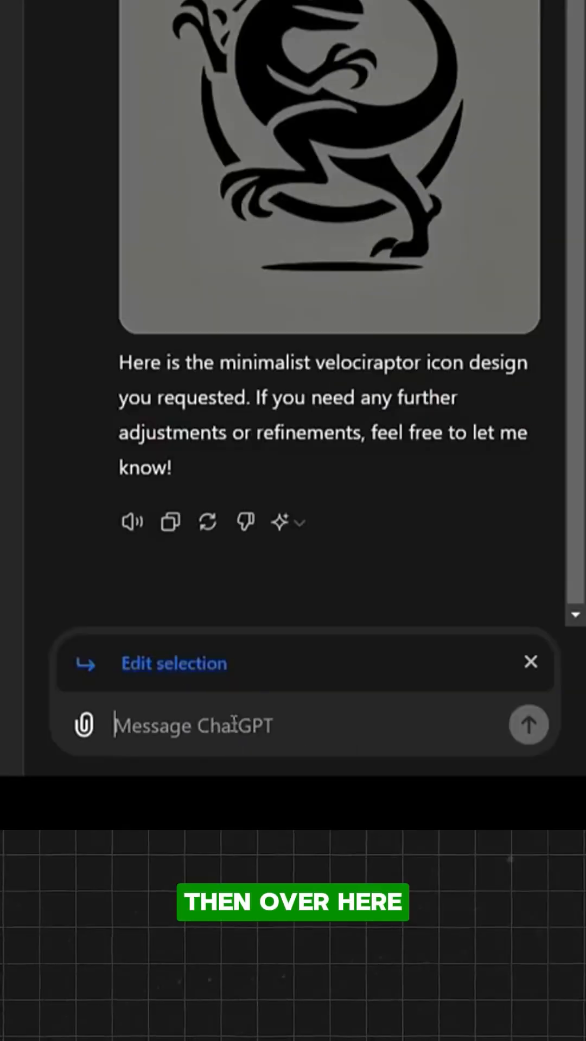
Type the edit request 'Make this section solid black to connect the body'.
text(Make this)
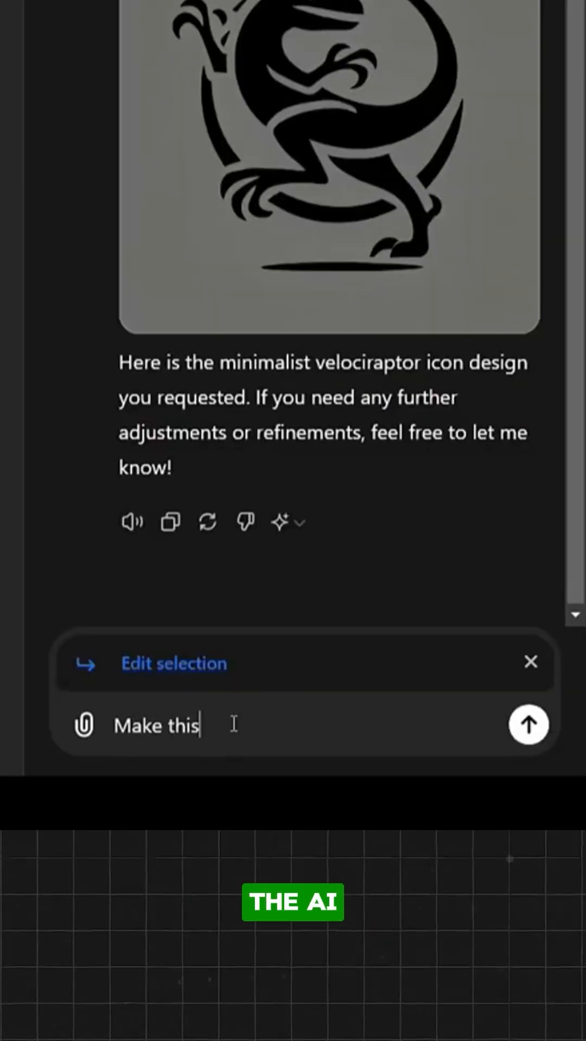
text(section s)
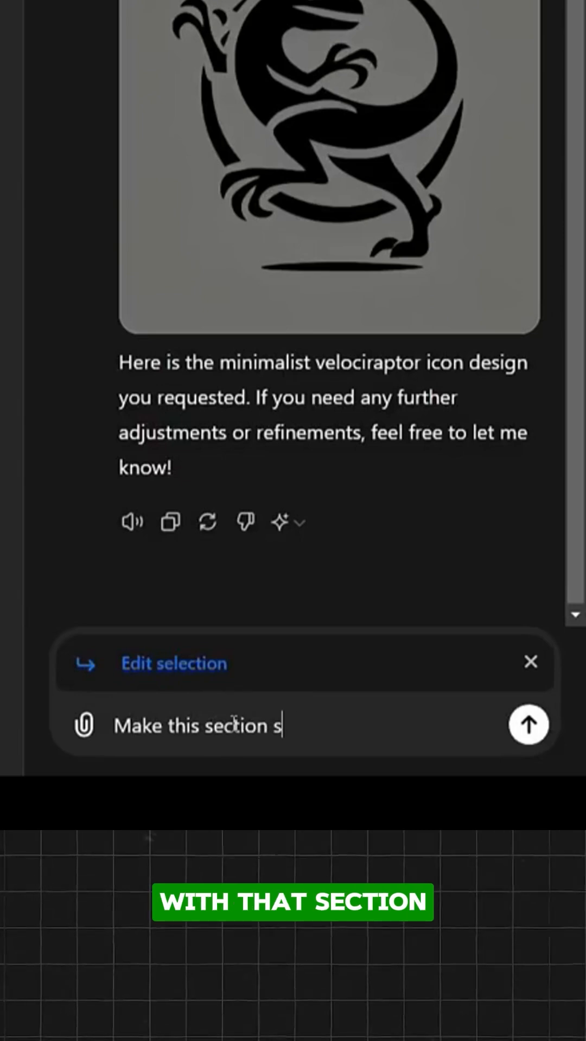
text(olid black to connec)
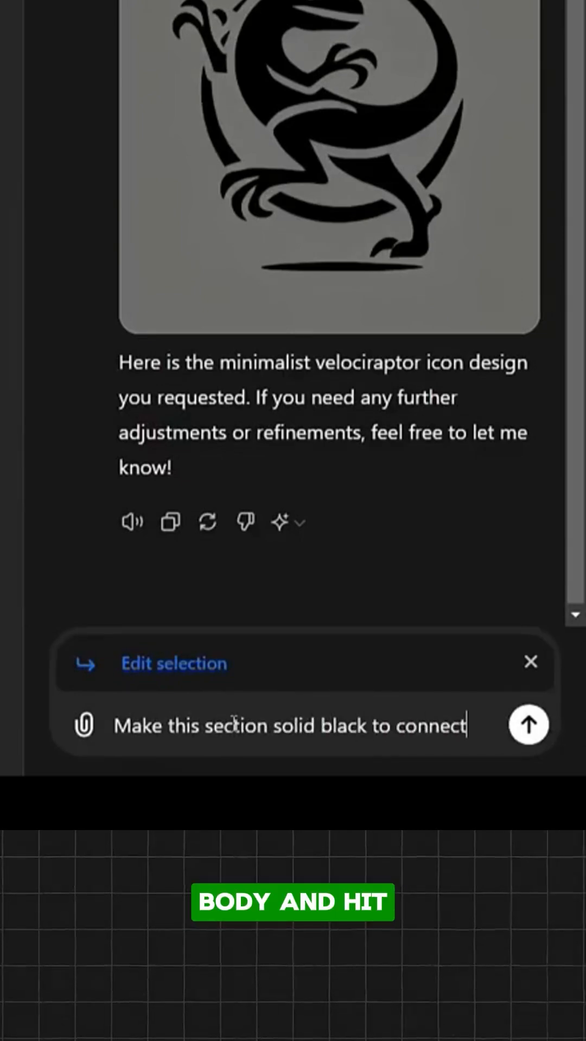
text(the body)
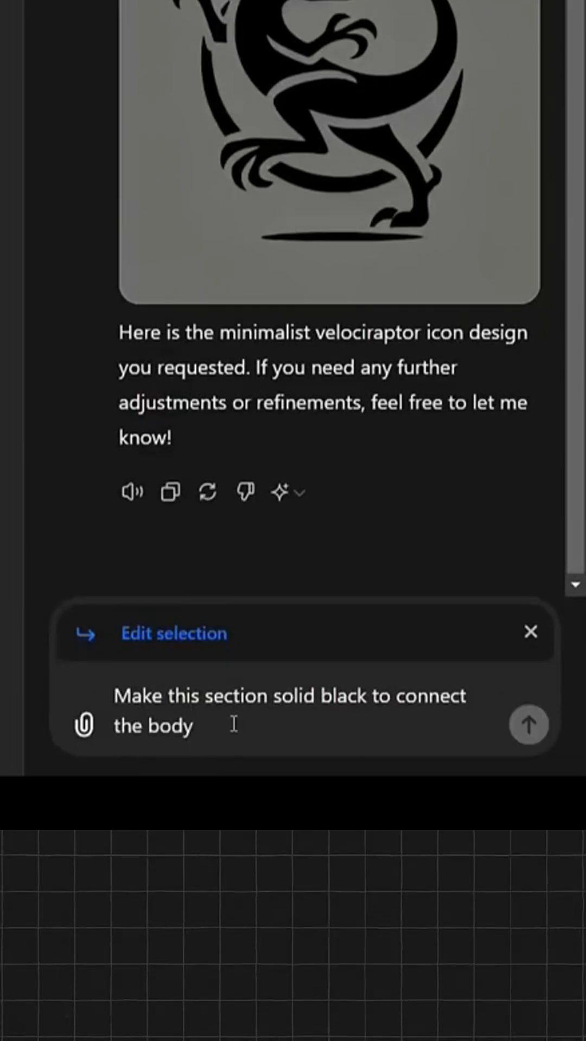